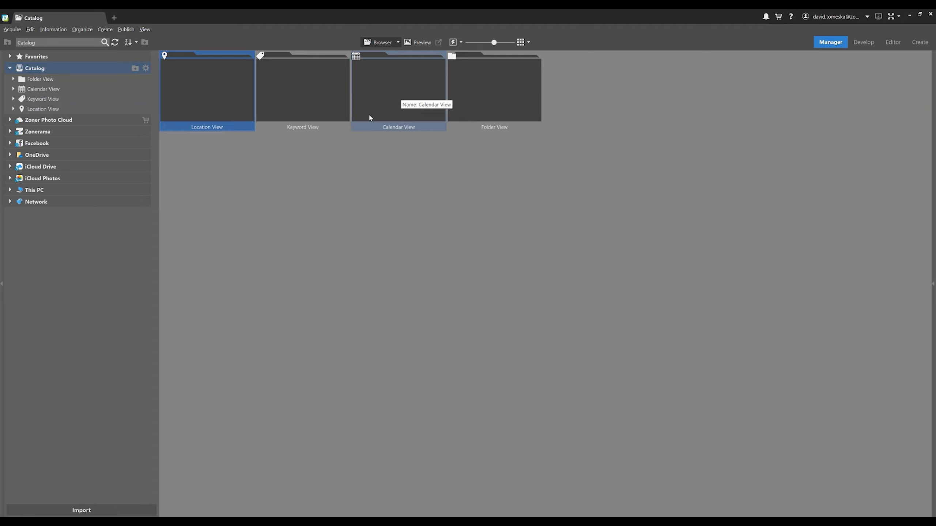
pyautogui.moveTo(139, 129)
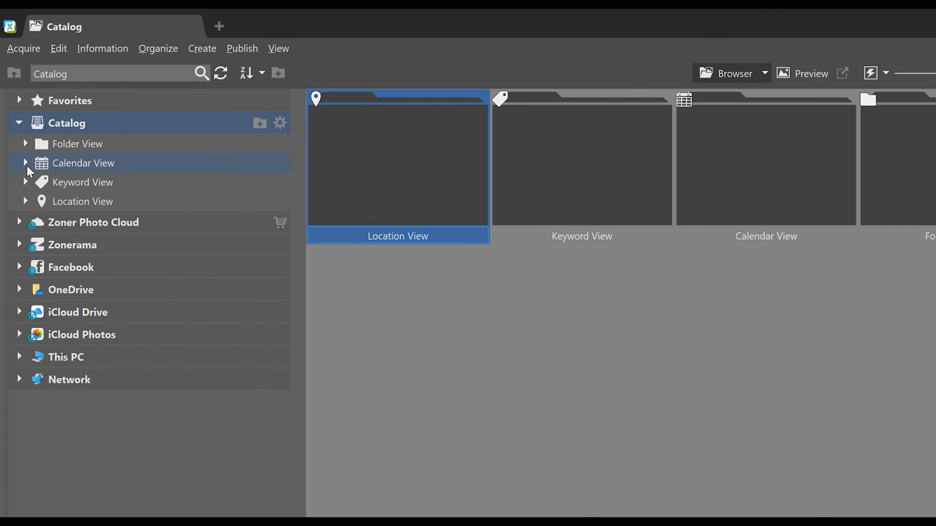
# Expand Calendar View and open the 2010—2021 range into individual years.
pyautogui.click(25, 163)
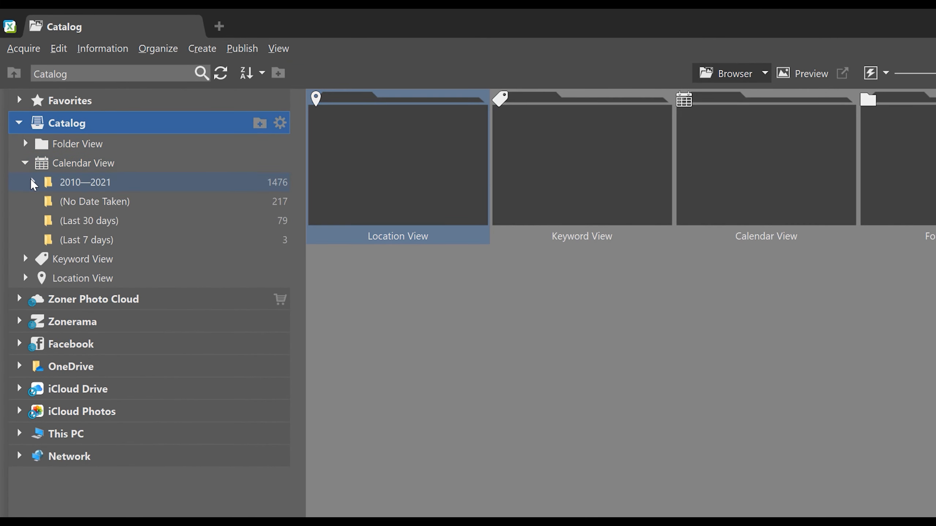
pyautogui.click(32, 182)
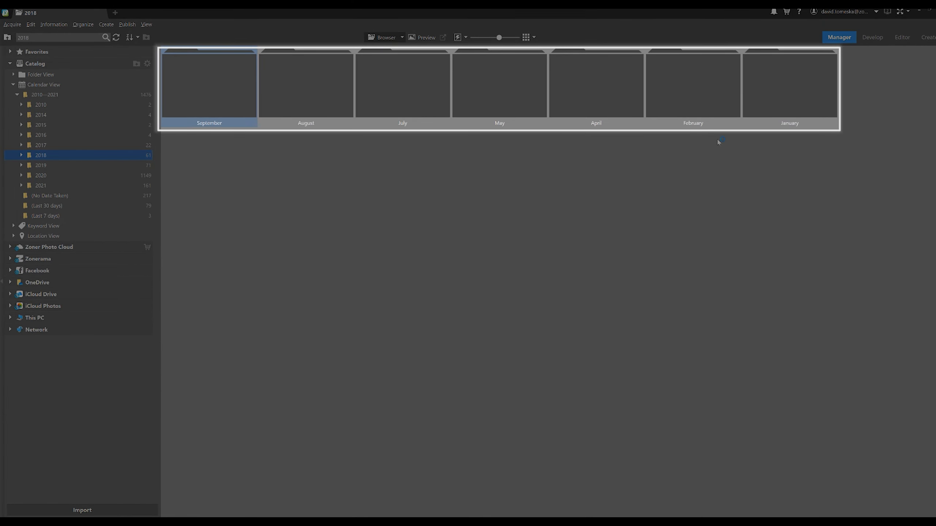
pyautogui.moveTo(247, 199)
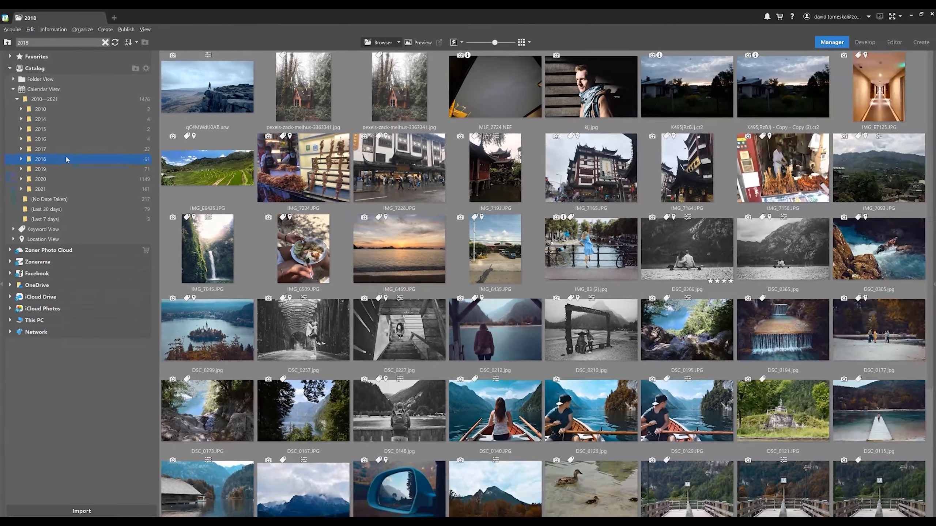
# Scroll down through the 2018 photo thumbnail grid.
pyautogui.scroll(-3)
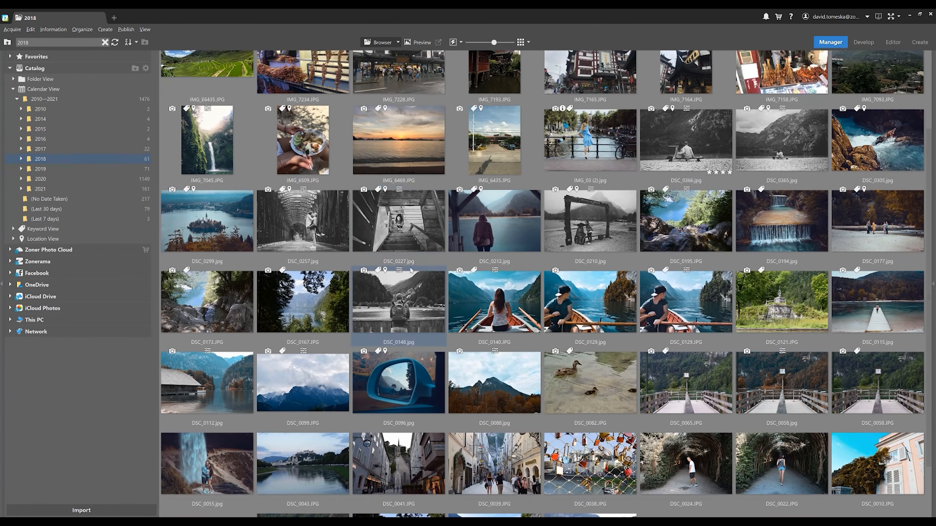
pyautogui.scroll(-3)
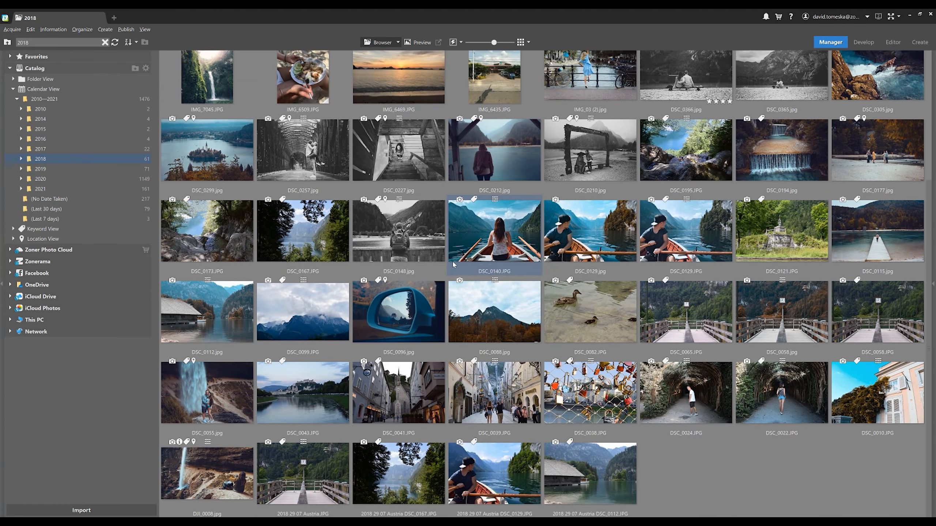
pyautogui.moveTo(303, 149)
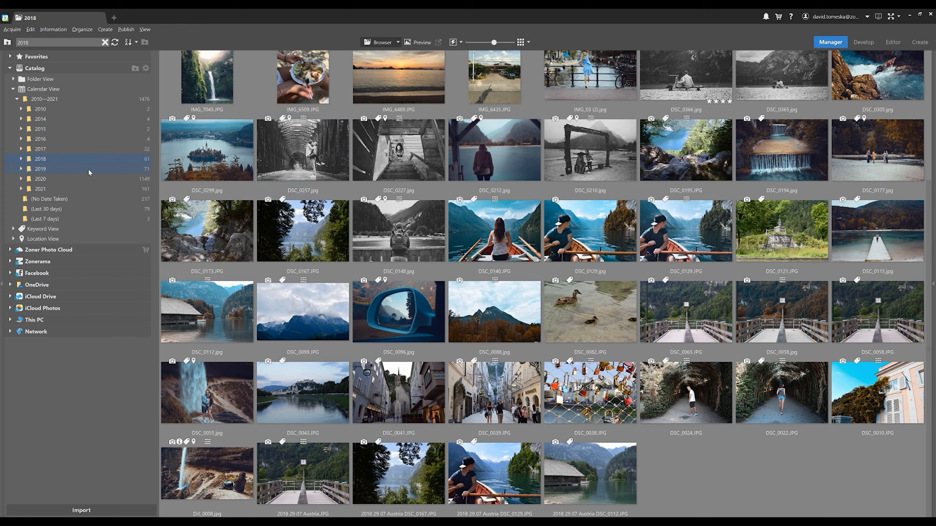
pyautogui.moveTo(41, 149)
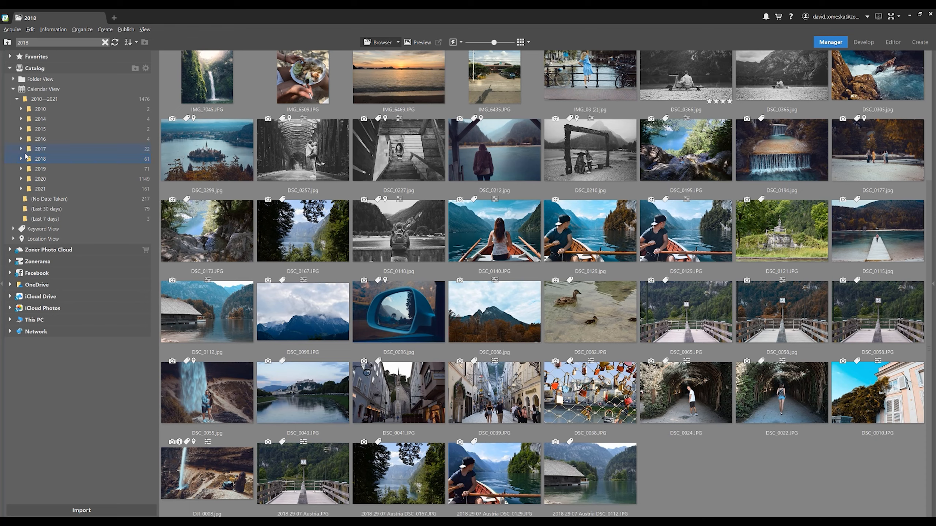
pyautogui.moveTo(41, 119)
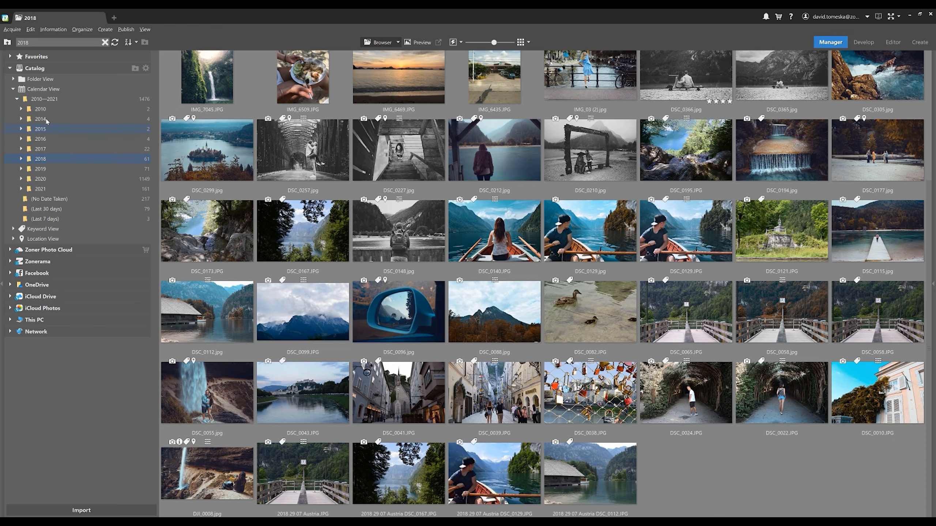
pyautogui.click(41, 158)
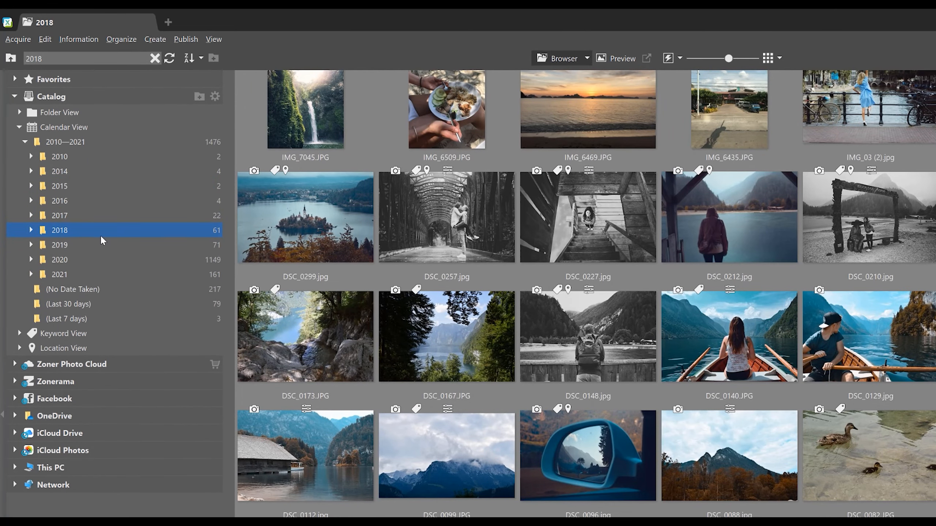
pyautogui.moveTo(102, 235)
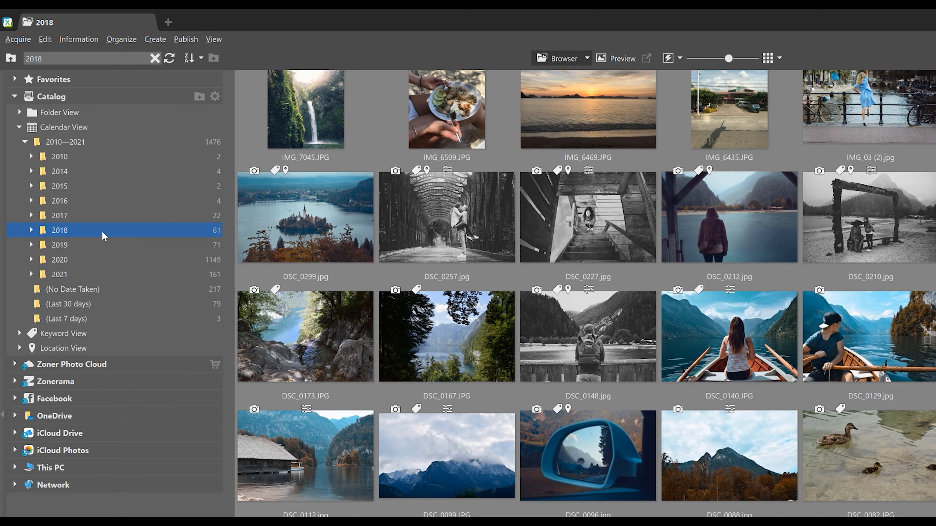
pyautogui.moveTo(90, 219)
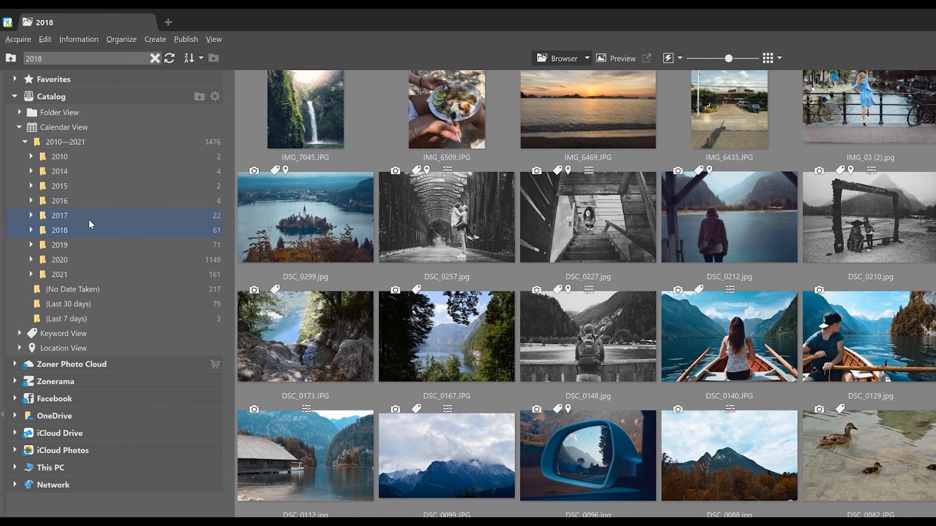
pyautogui.click(60, 230)
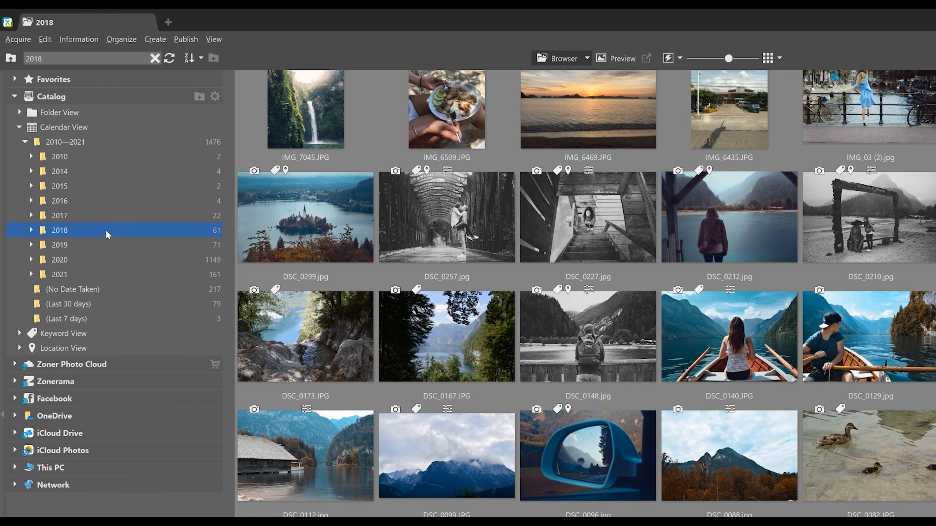
pyautogui.moveTo(85, 273)
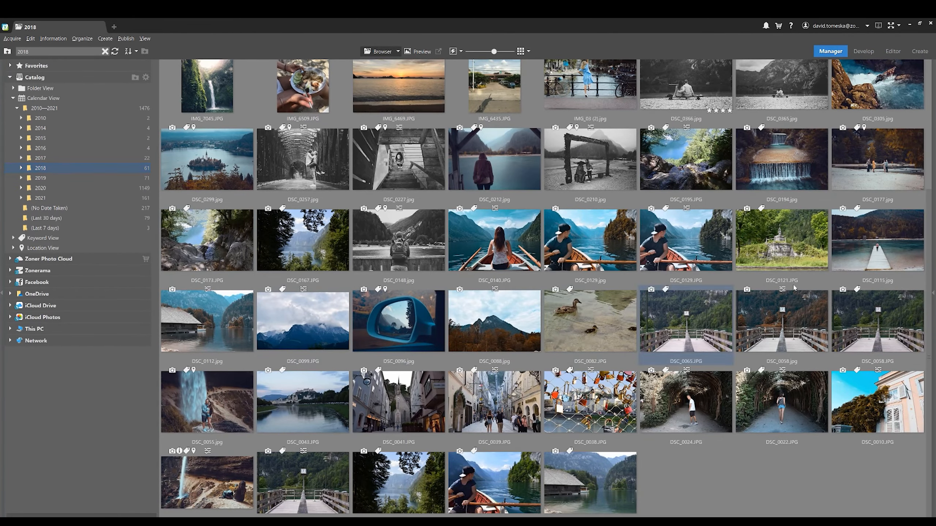
pyautogui.moveTo(495, 321)
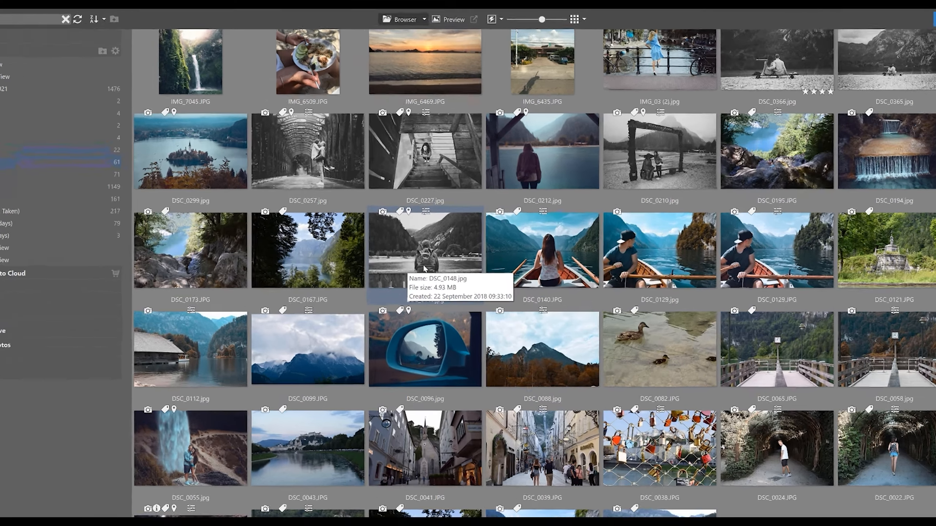
# Go to the file location of DSC_0148, landing in the Trips/Slovenia folder.
pyautogui.rightClick(425, 249)
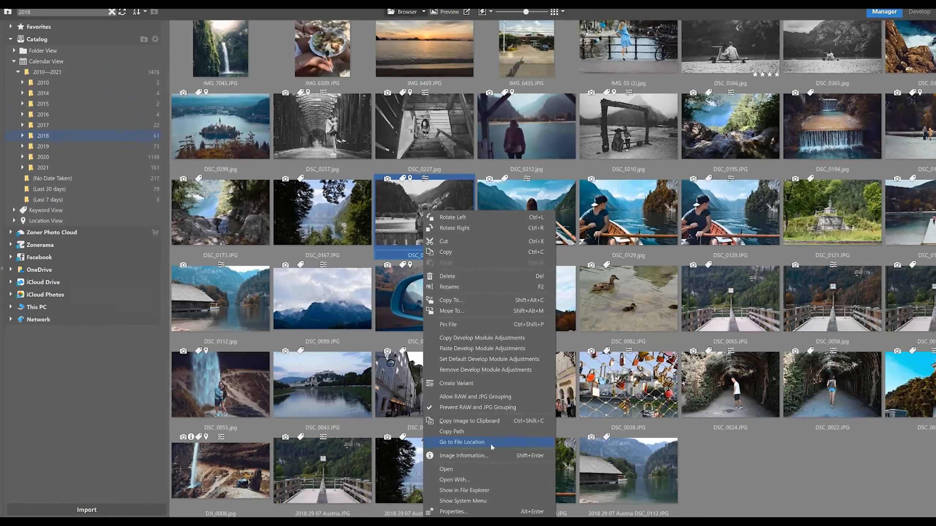
pyautogui.click(461, 443)
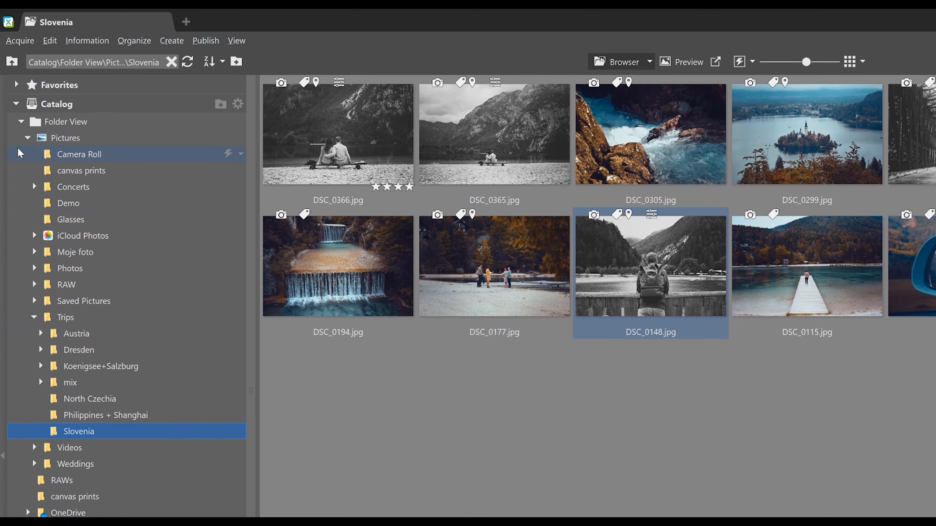
pyautogui.click(22, 122)
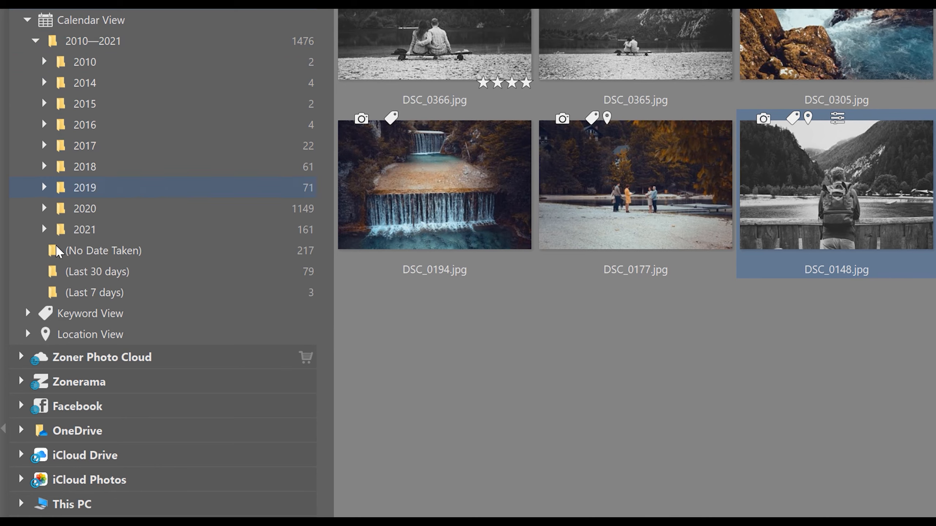
# Show the (Last 7 days) calendar group with its three recent RW2 photos.
pyautogui.click(94, 293)
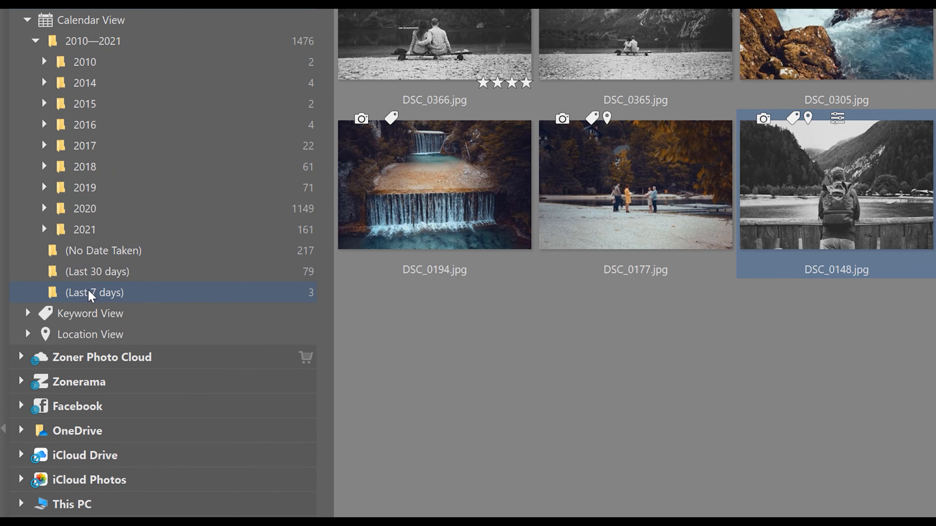
pyautogui.moveTo(131, 296)
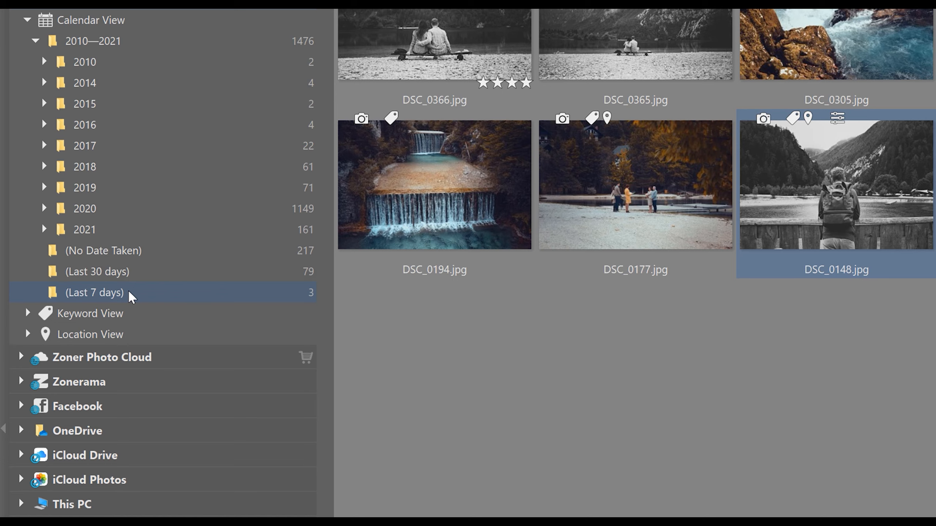
pyautogui.click(93, 292)
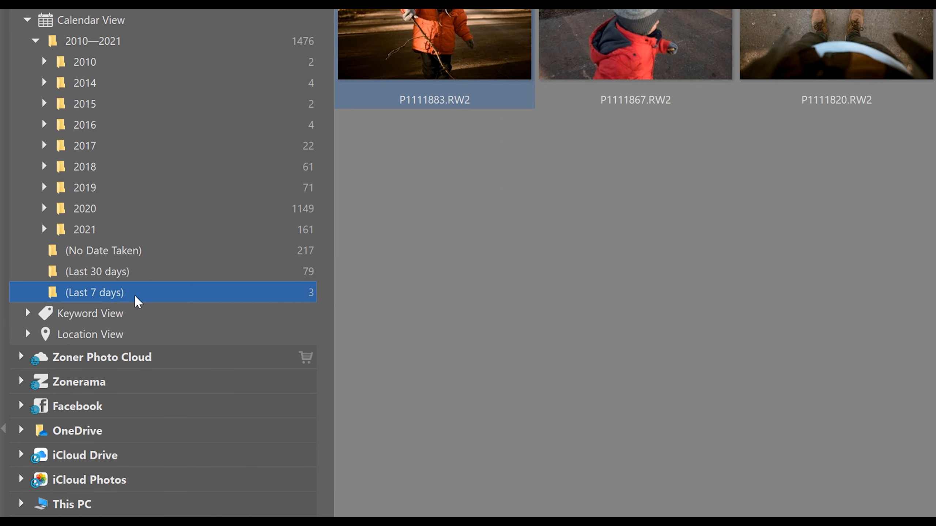
pyautogui.moveTo(111, 297)
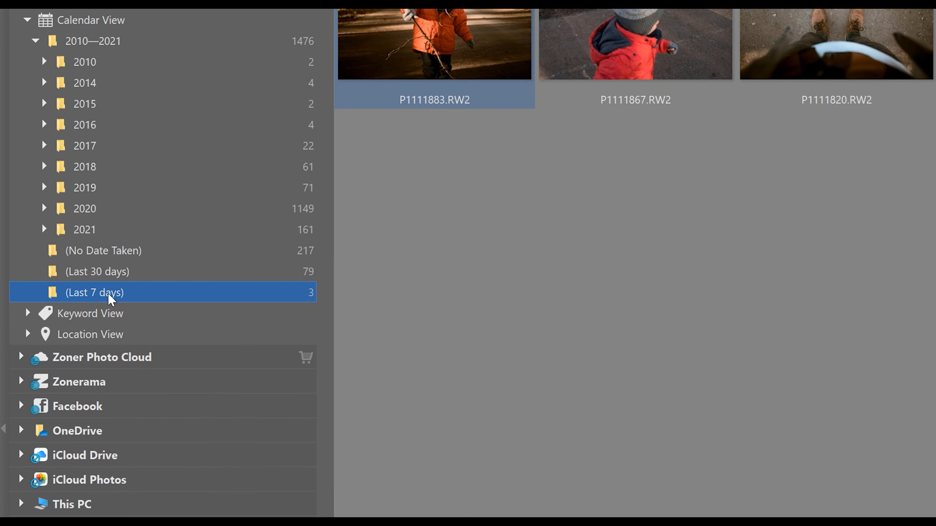
pyautogui.moveTo(170, 299)
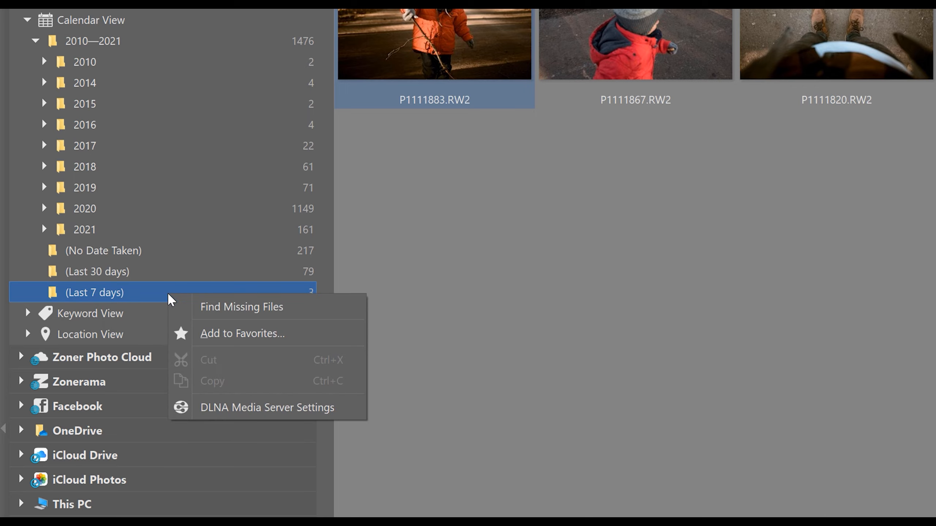
pyautogui.moveTo(248, 333)
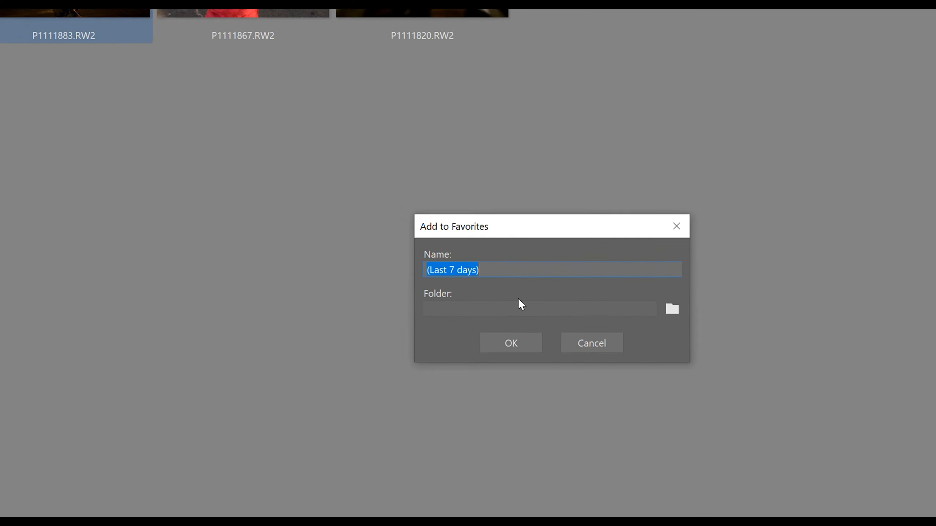
# Add (Last 7 days) to Favorites and expand Favorites to see the saved entry.
pyautogui.click(509, 342)
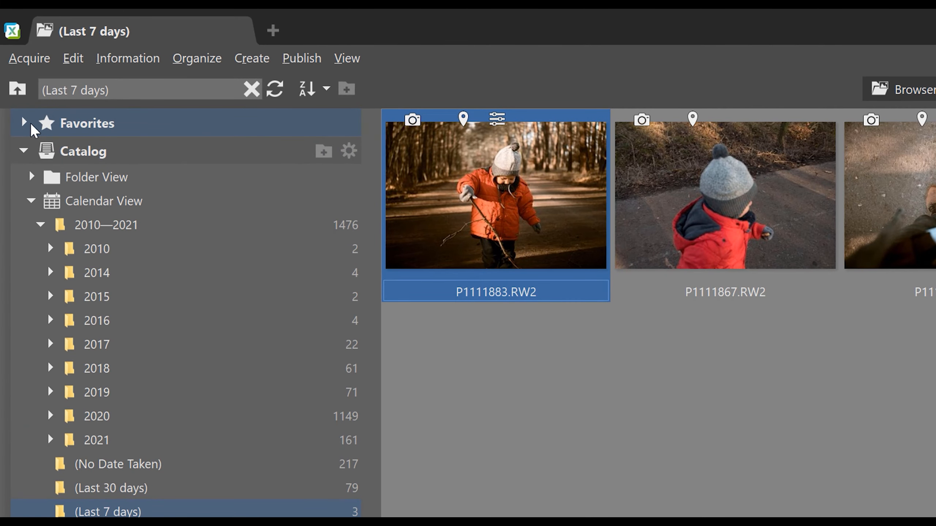
pyautogui.click(24, 123)
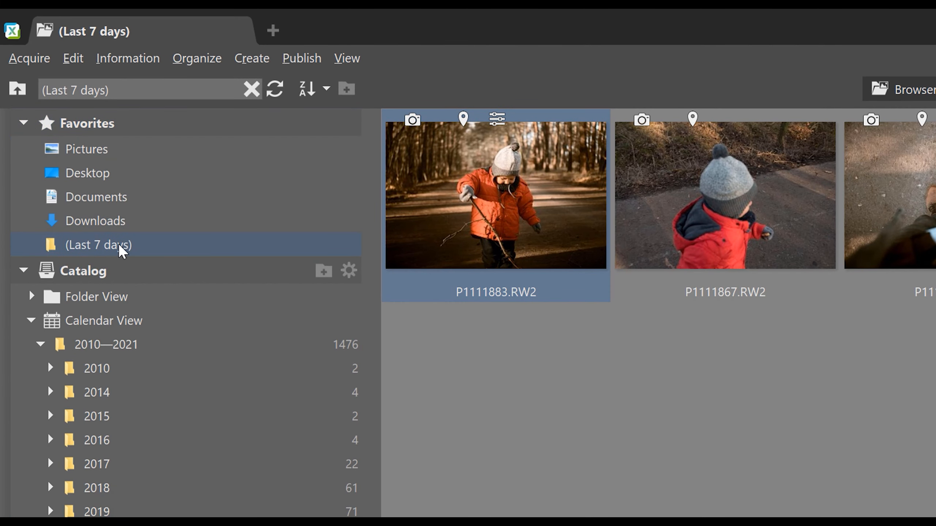
pyautogui.moveTo(146, 253)
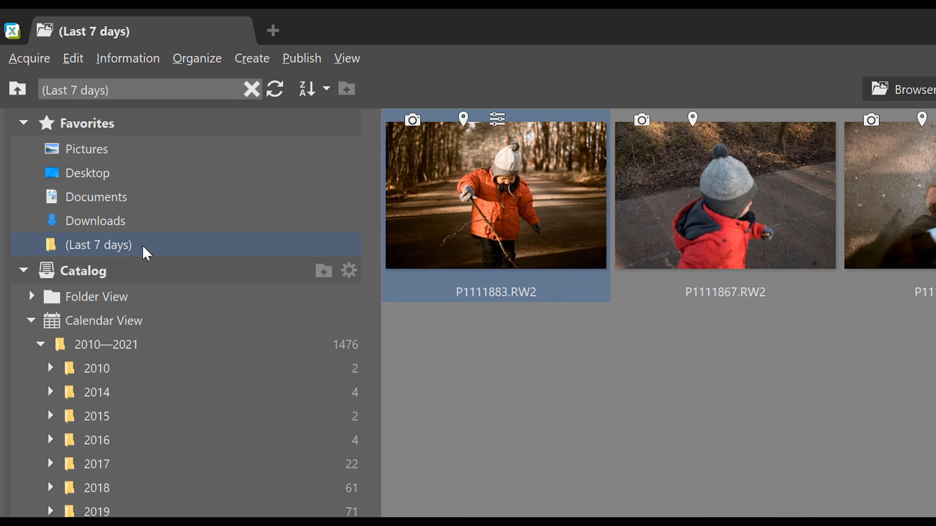
pyautogui.moveTo(30, 124)
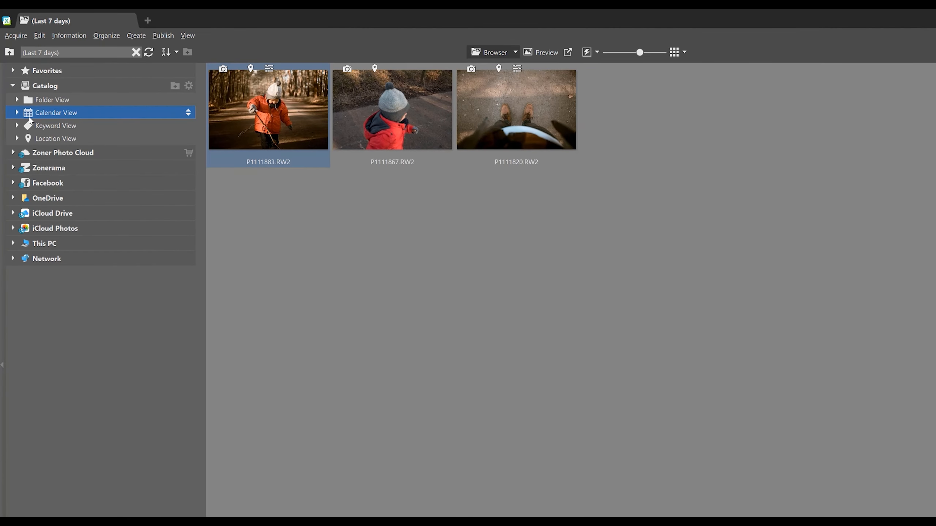
pyautogui.moveTo(42, 123)
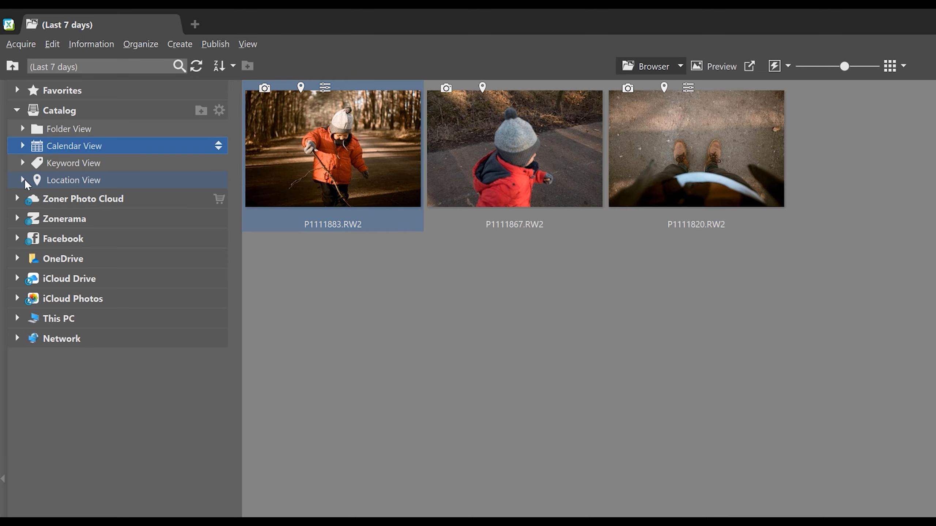
# Show Czech Republic photos from Location View with Include subfolders enabled.
pyautogui.click(24, 179)
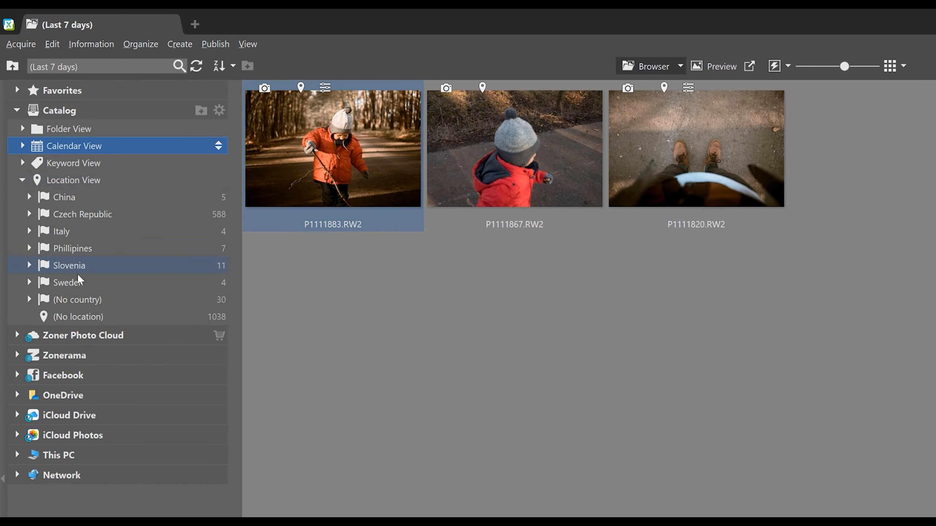
pyautogui.moveTo(114, 212)
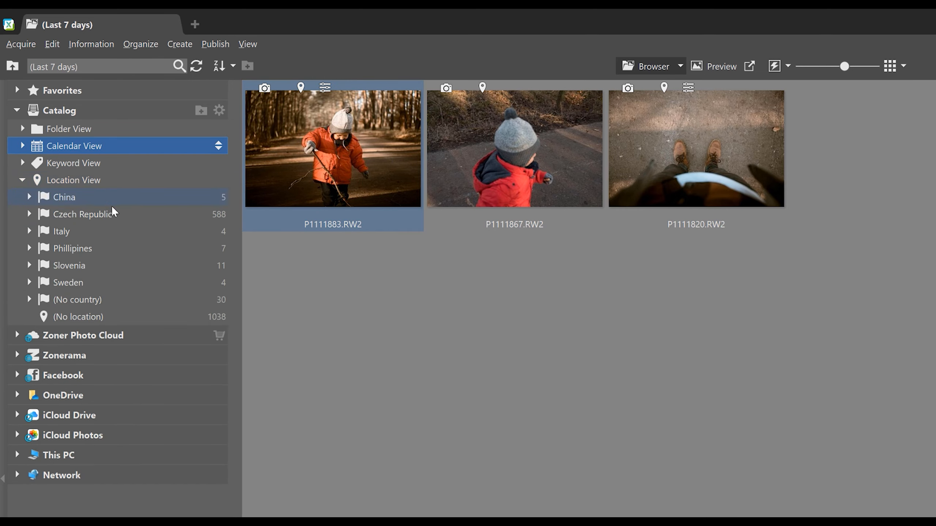
pyautogui.moveTo(114, 253)
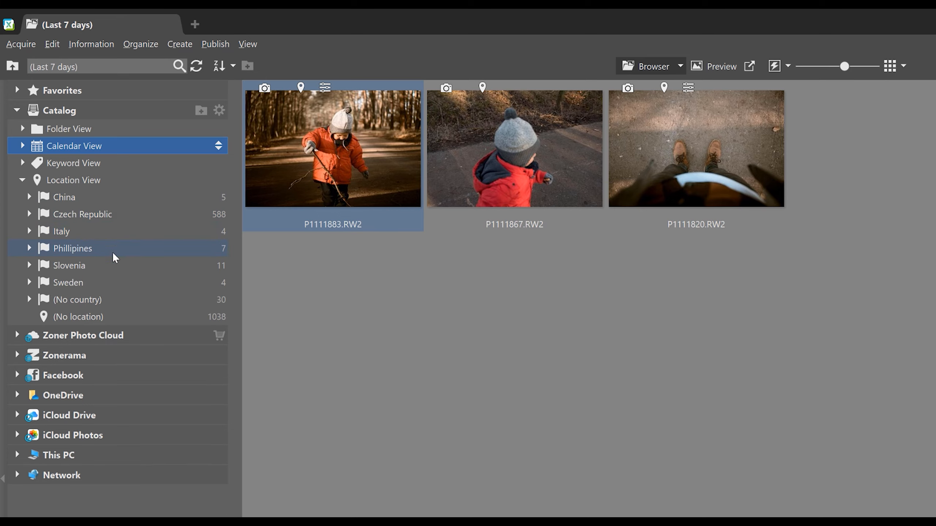
pyautogui.moveTo(92, 275)
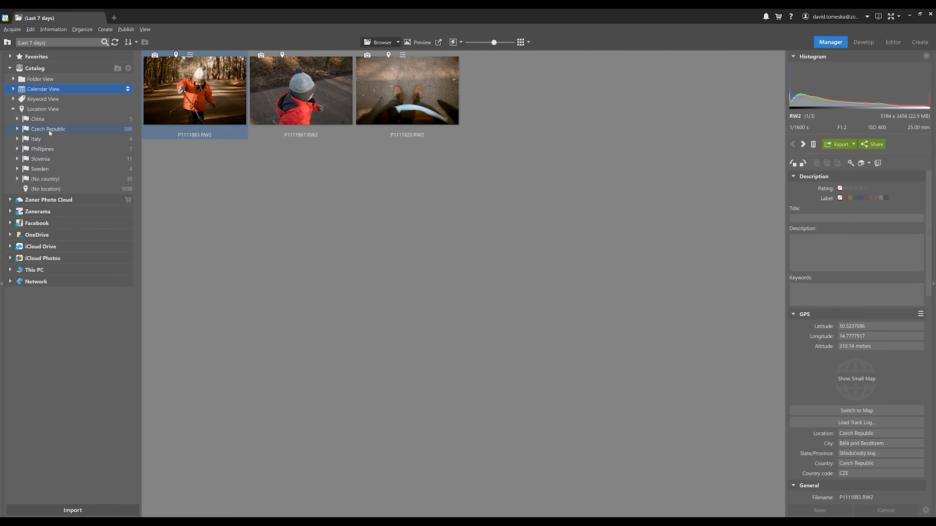
pyautogui.click(49, 129)
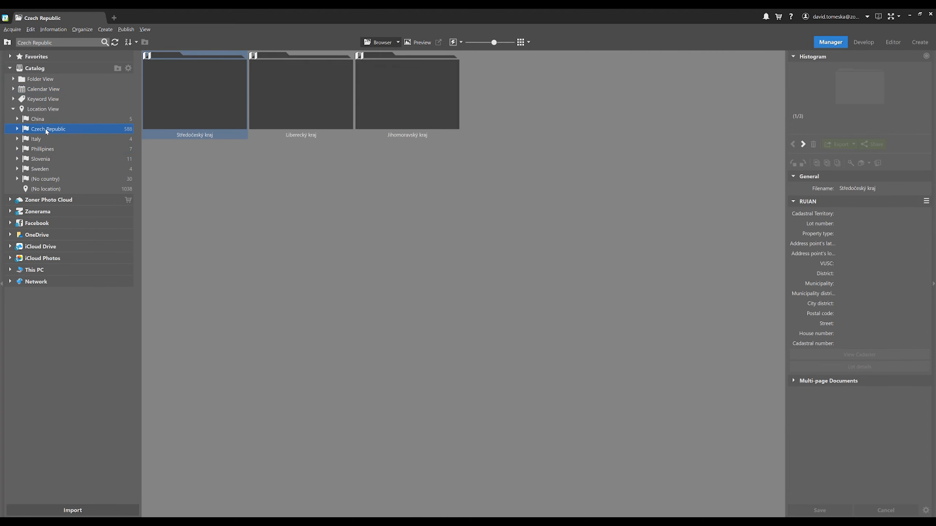
pyautogui.click(105, 42)
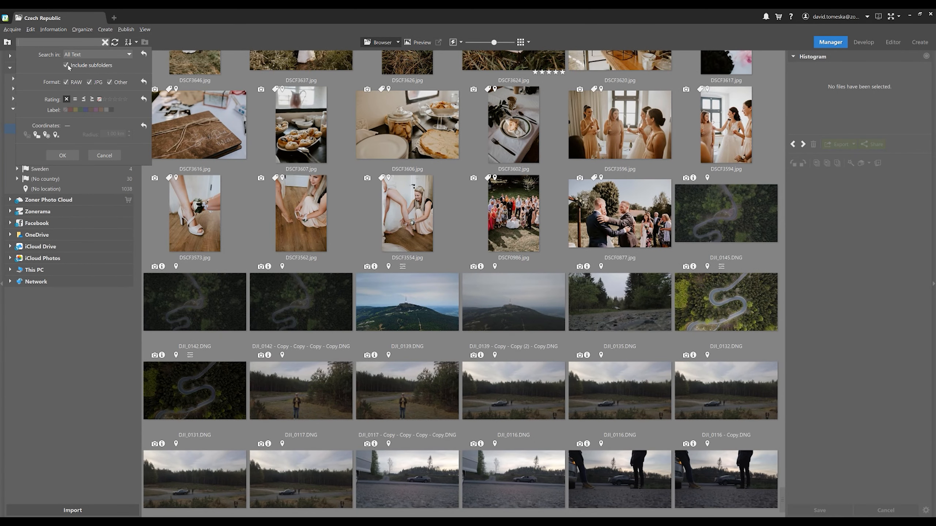
pyautogui.click(48, 129)
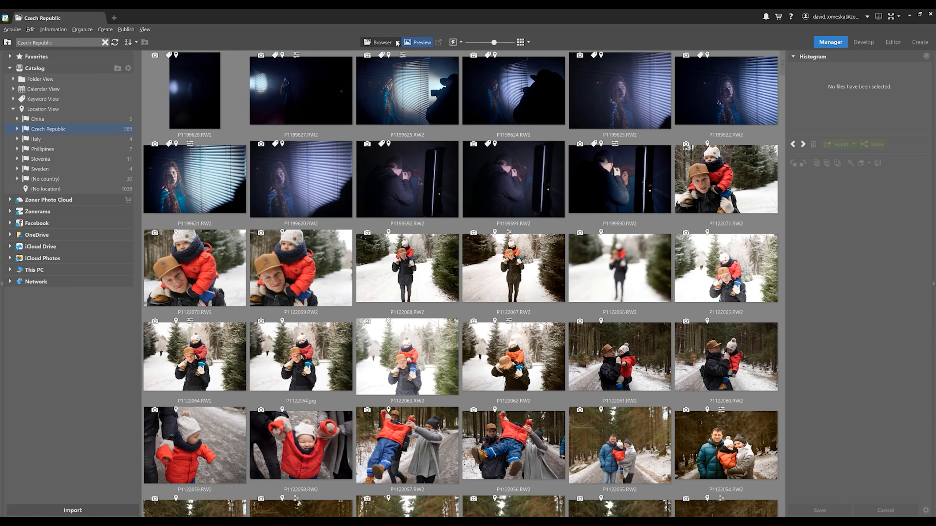
# Switch the viewing mode from Browser to Map, showing the photos as pins.
pyautogui.click(382, 42)
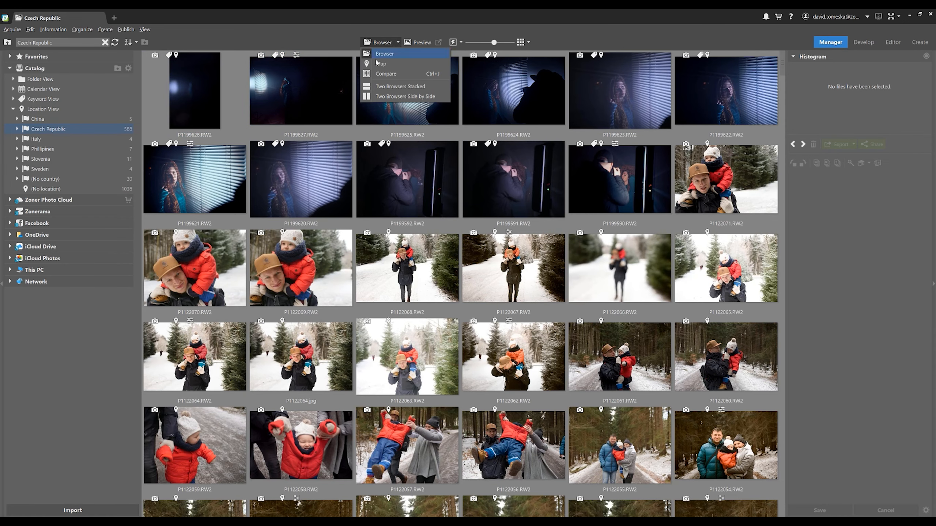
pyautogui.click(381, 63)
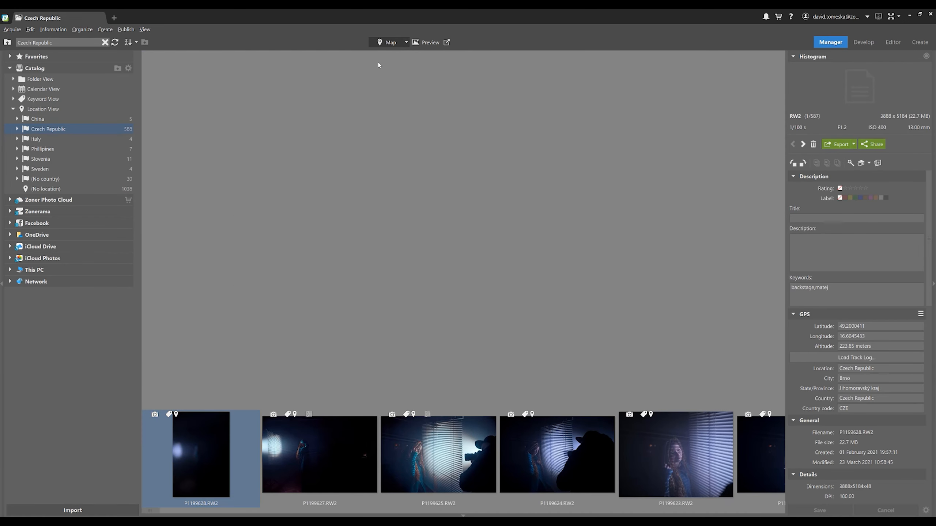
pyautogui.click(389, 42)
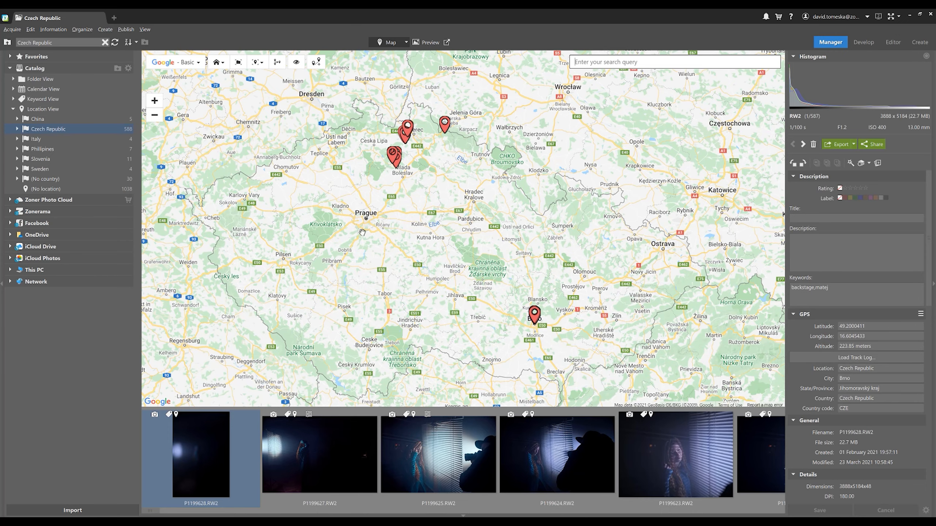
pyautogui.click(319, 454)
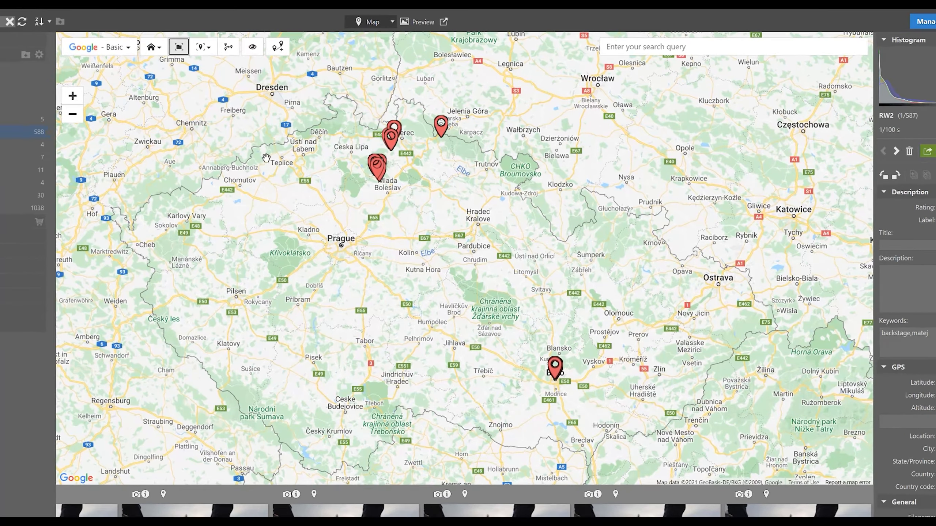
# Enable Track Selection and select a DJI drone photo so the map zooms to its pin.
pyautogui.click(202, 46)
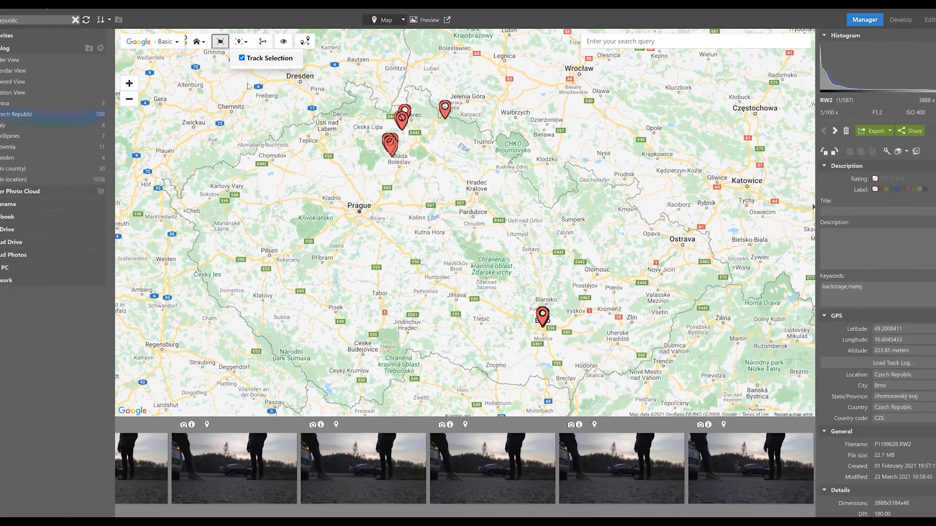
pyautogui.click(366, 450)
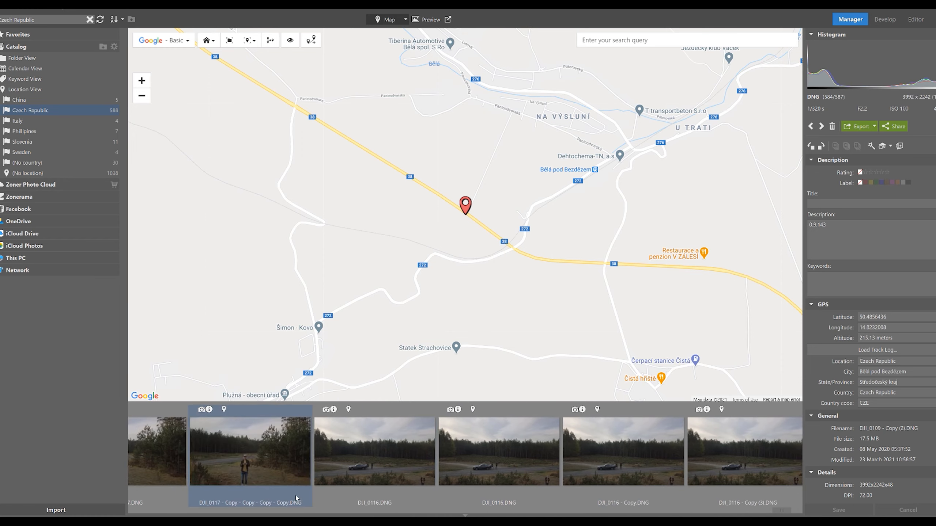
pyautogui.hscroll(3)
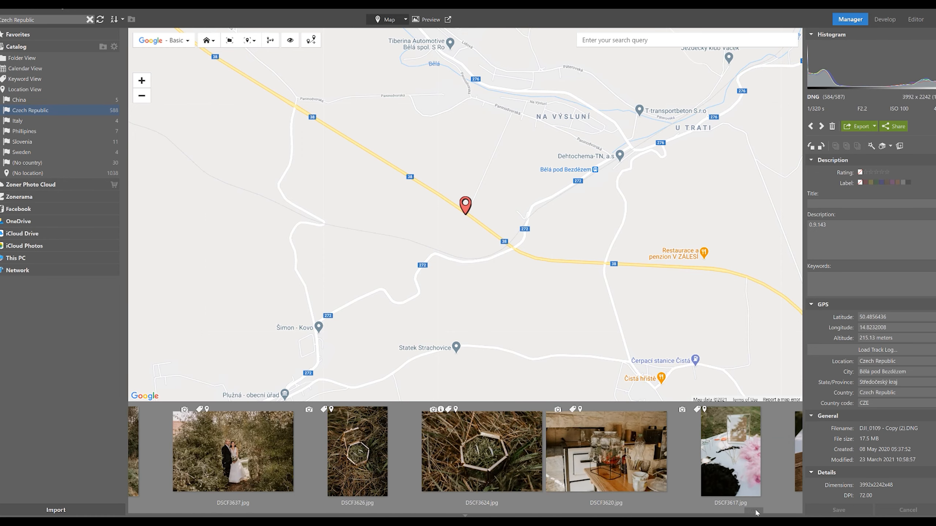
pyautogui.click(341, 451)
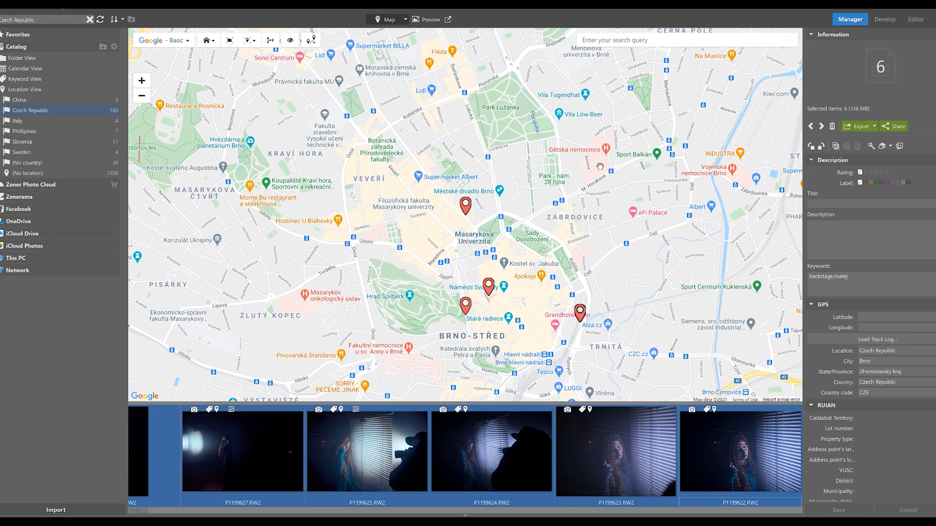
pyautogui.moveTo(419, 235)
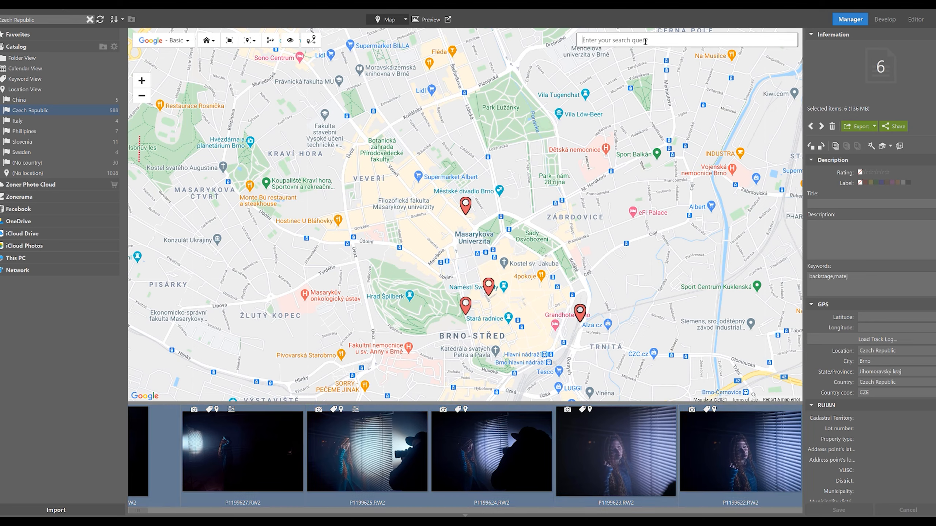
pyautogui.moveTo(581, 132)
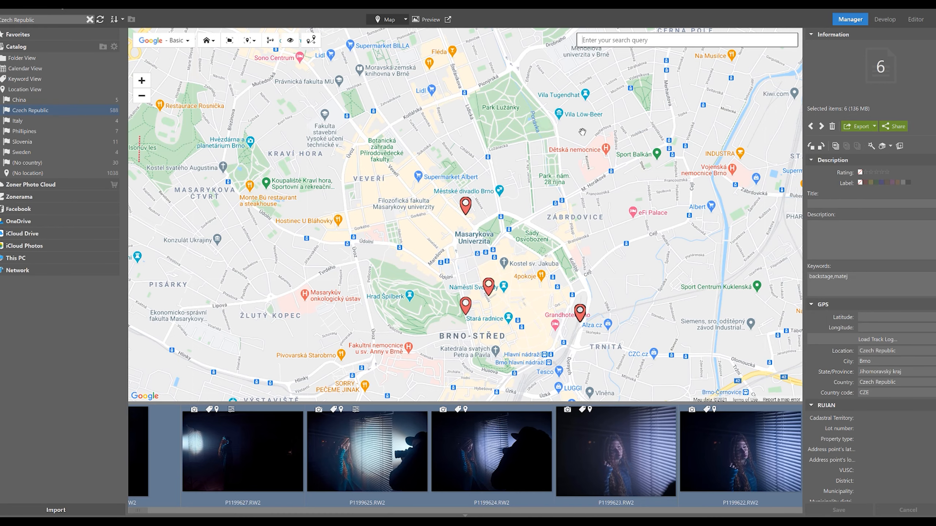
# Search the map for 'se', choose Seattle, WA, USA and zoom into downtown.
pyautogui.write('se')
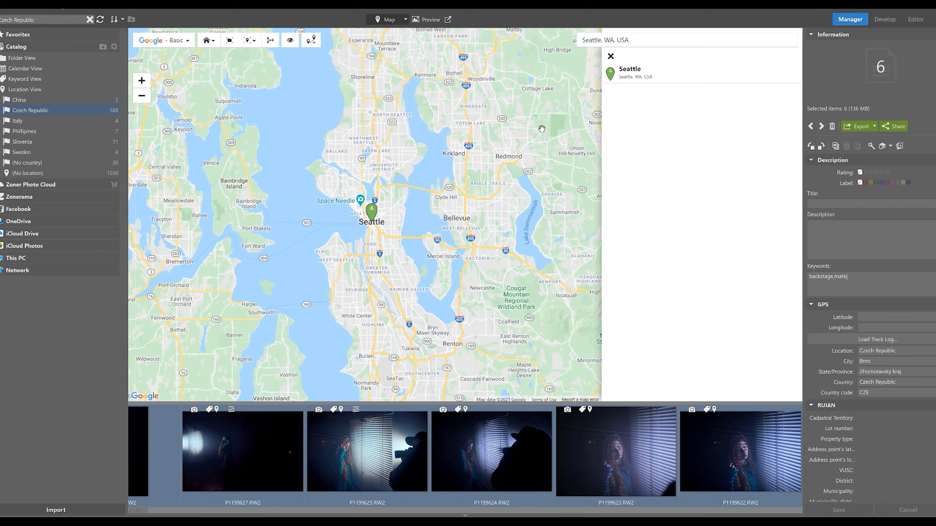
pyautogui.click(141, 80)
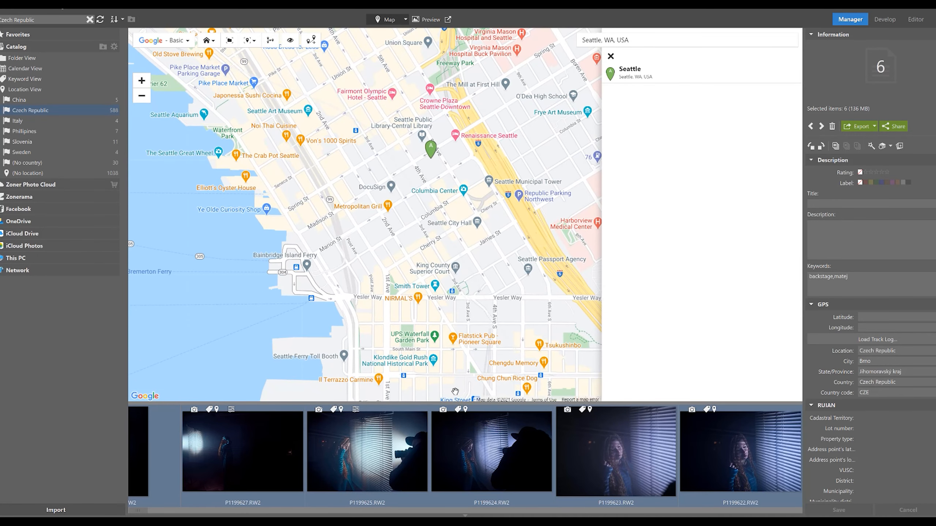